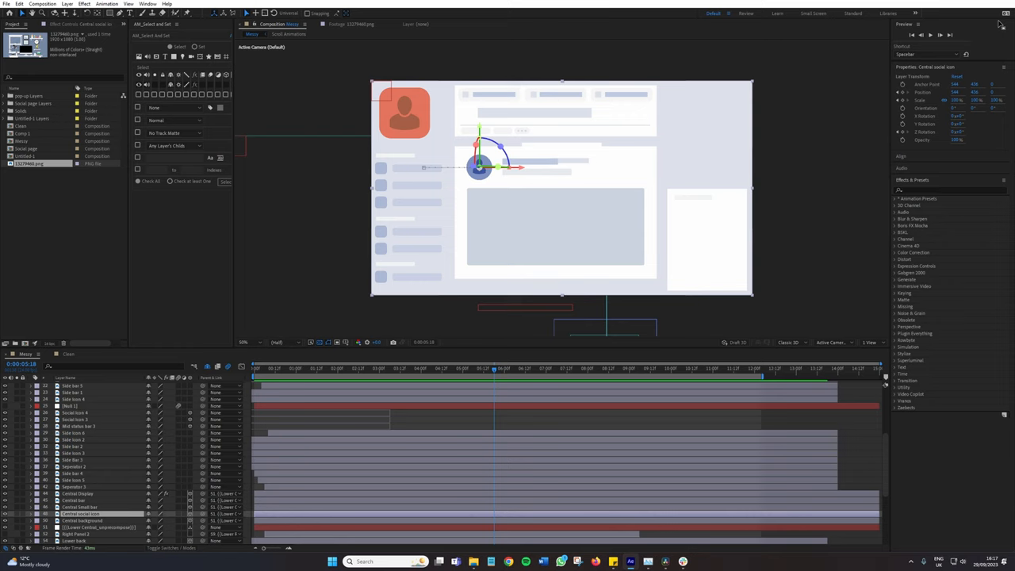
{"action": "mouse_move", "coordinate": [974, 22]}
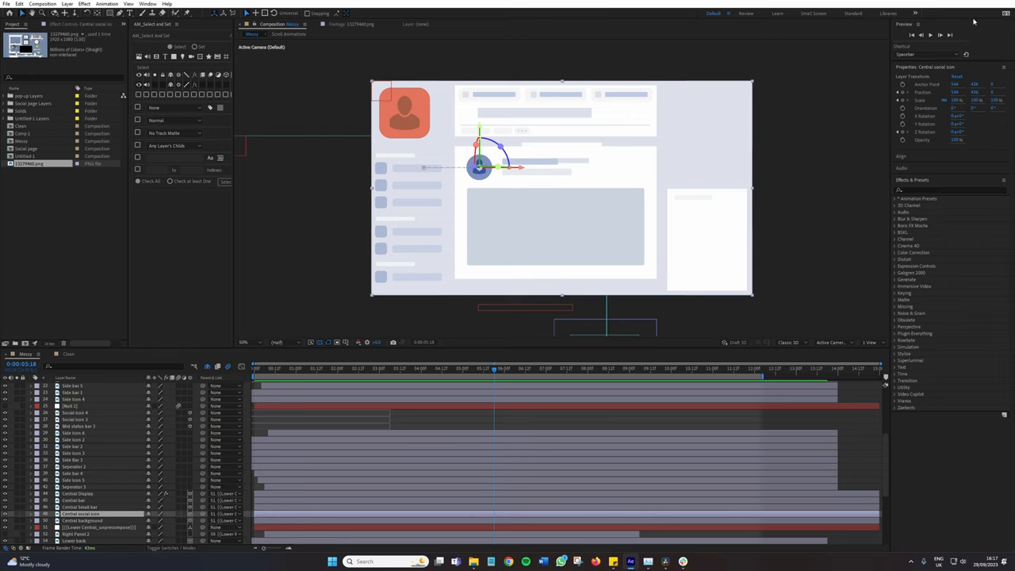
{"action": "mouse_move", "coordinate": [568, 429]}
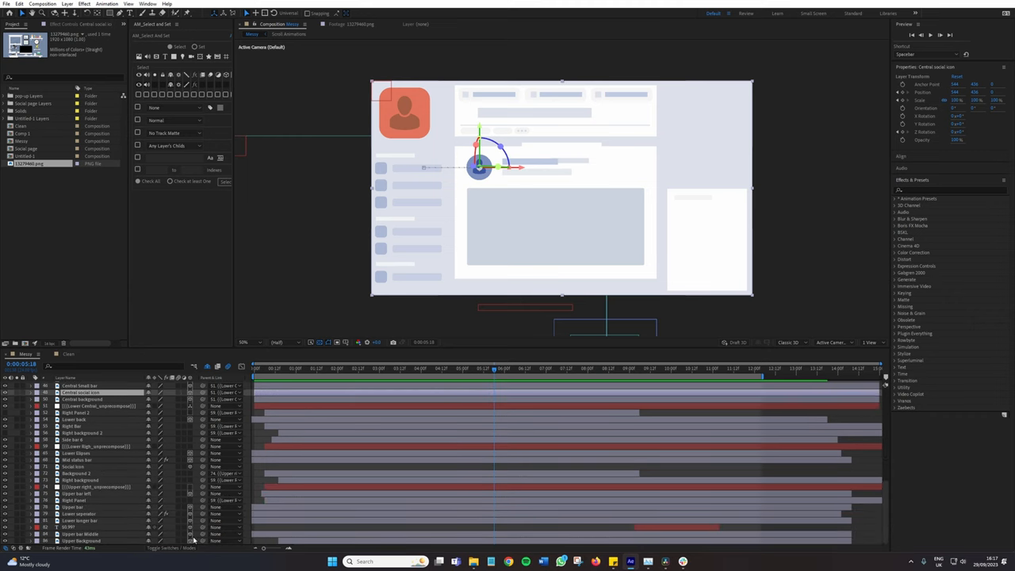
{"action": "mouse_move", "coordinate": [879, 380]}
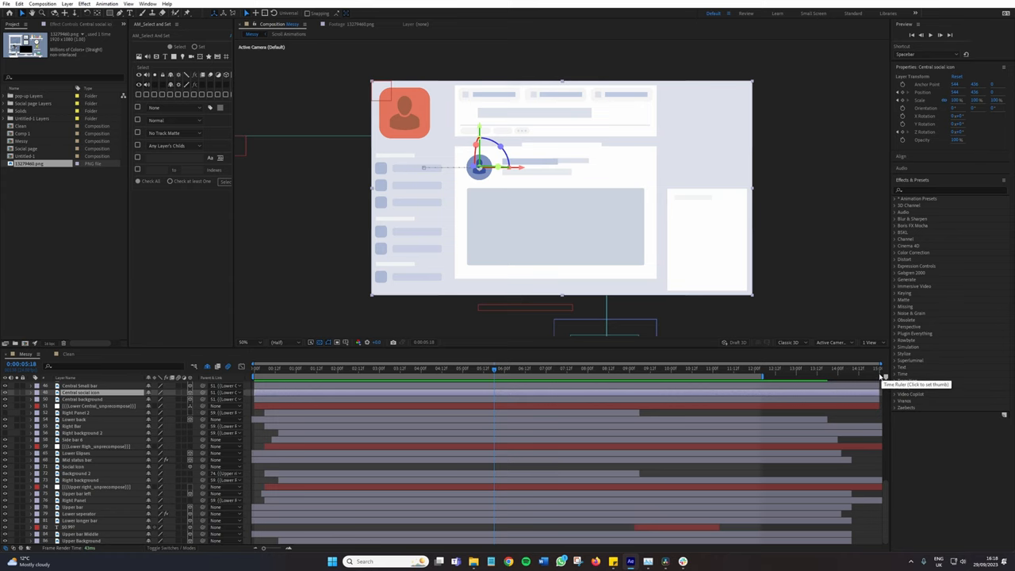
Select the mockup's text layers and give them the teal label.
{"action": "scroll", "scroll_direction": "down", "scroll_amount": 3}
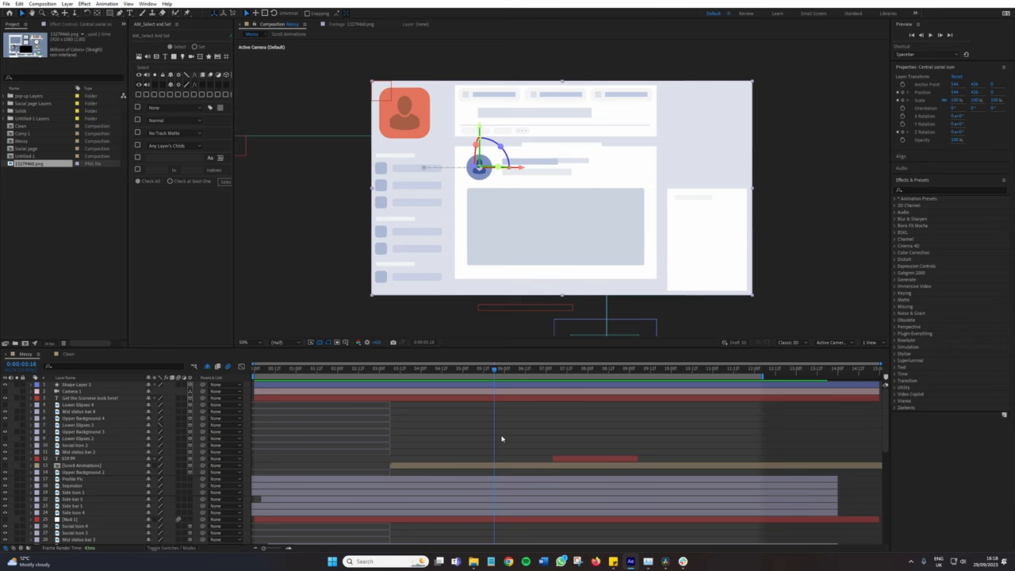
{"action": "mouse_move", "coordinate": [438, 467]}
{"action": "type", "text": "side bar"}
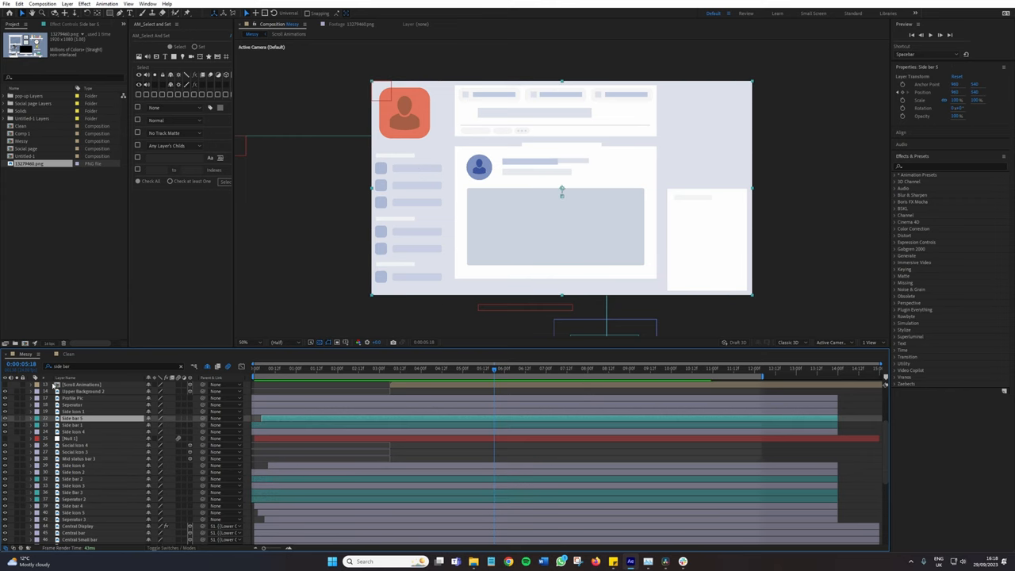
{"action": "left_click", "coordinate": [45, 385]}
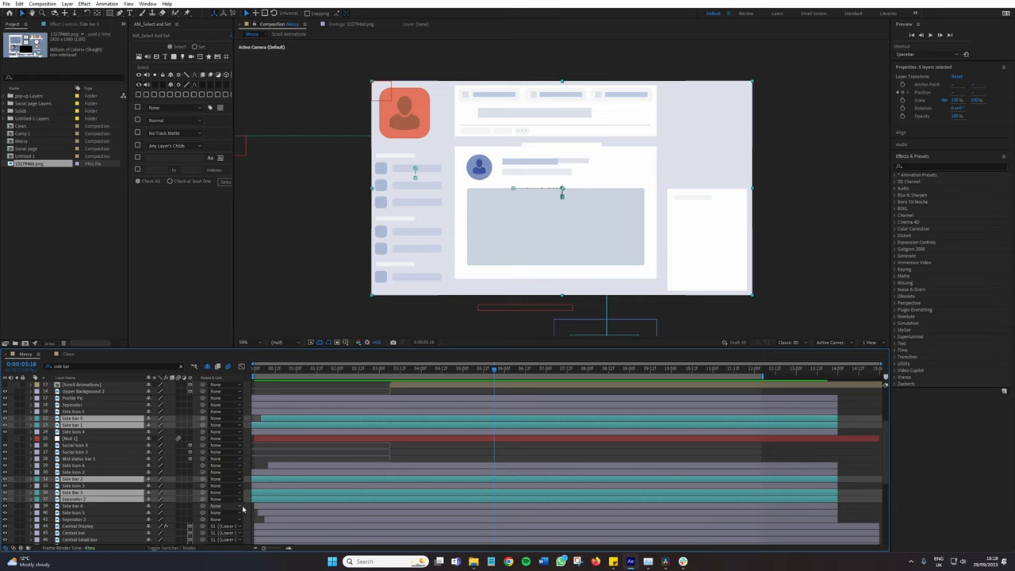
{"action": "mouse_move", "coordinate": [246, 507]}
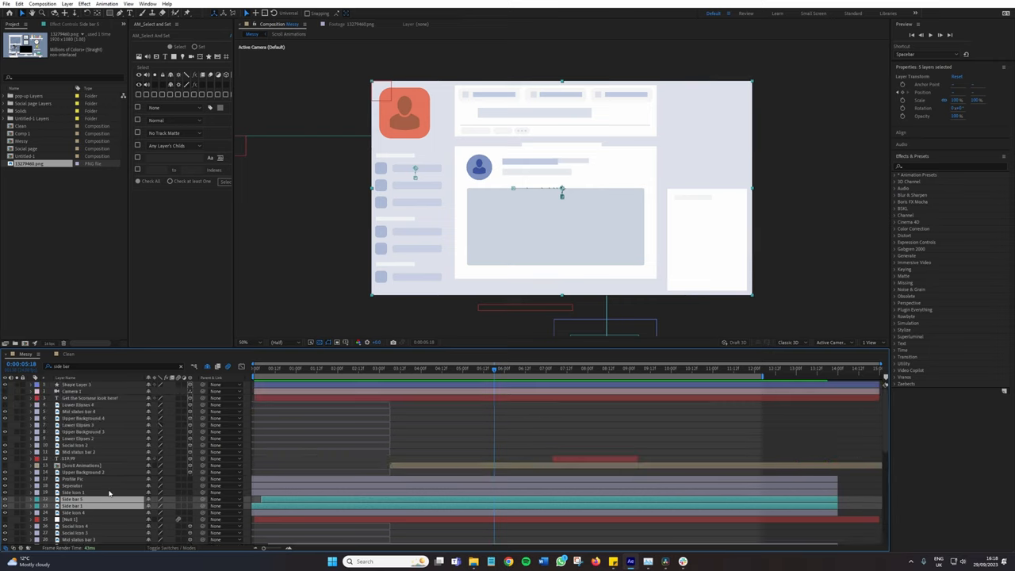
Select a header-bar layer and bring up the Labels colour swatches beside the timeline.
{"action": "scroll", "scroll_direction": "down", "scroll_amount": 3}
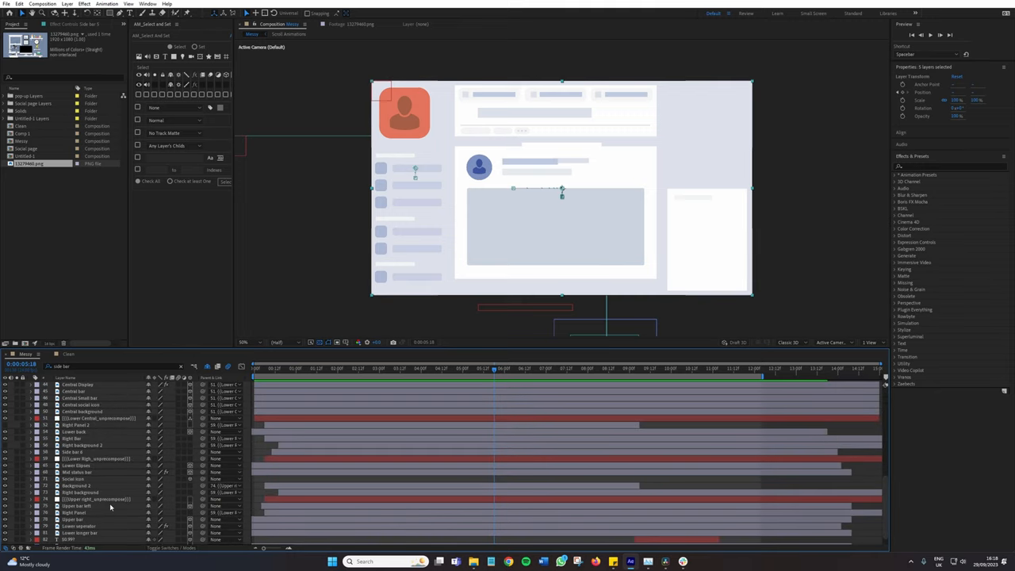
{"action": "left_click", "coordinate": [76, 494]}
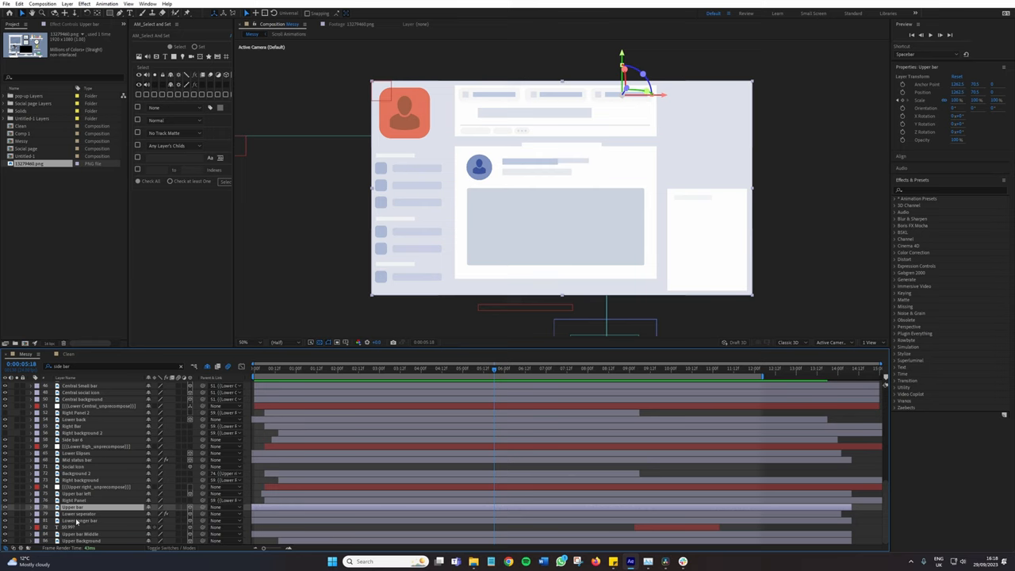
{"action": "mouse_move", "coordinate": [136, 51]}
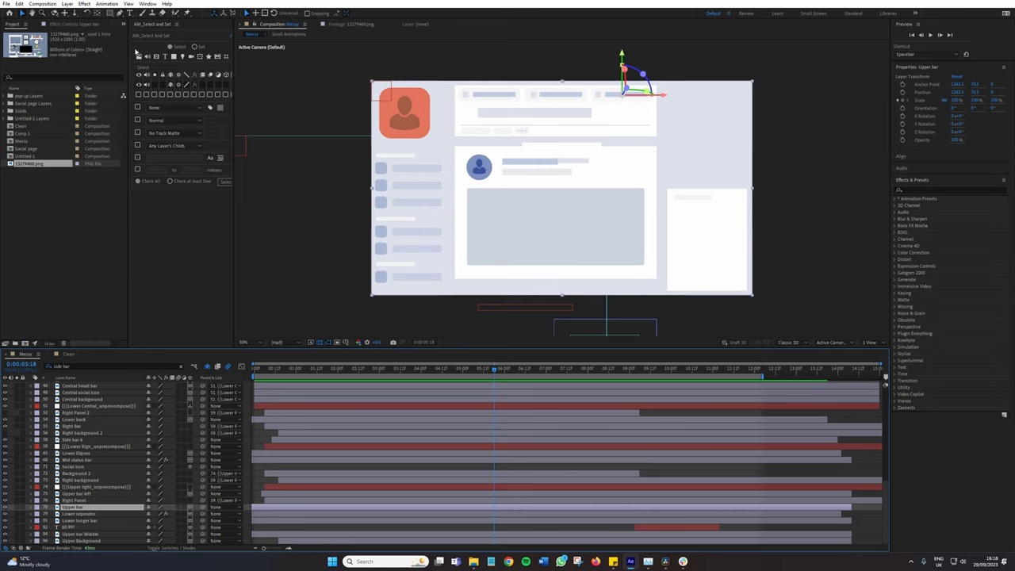
{"action": "left_click", "coordinate": [147, 3]}
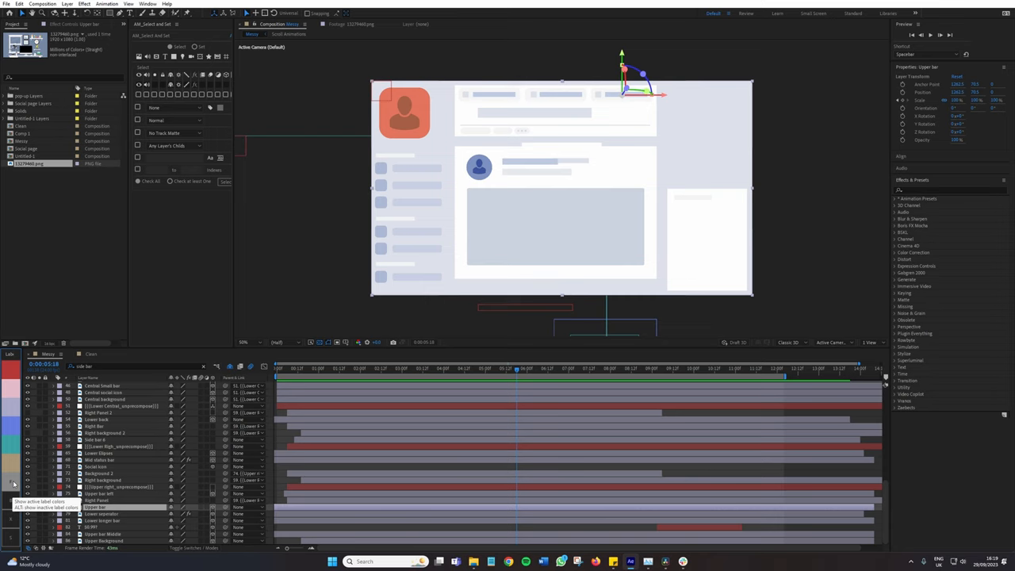
{"action": "mouse_move", "coordinate": [13, 484]}
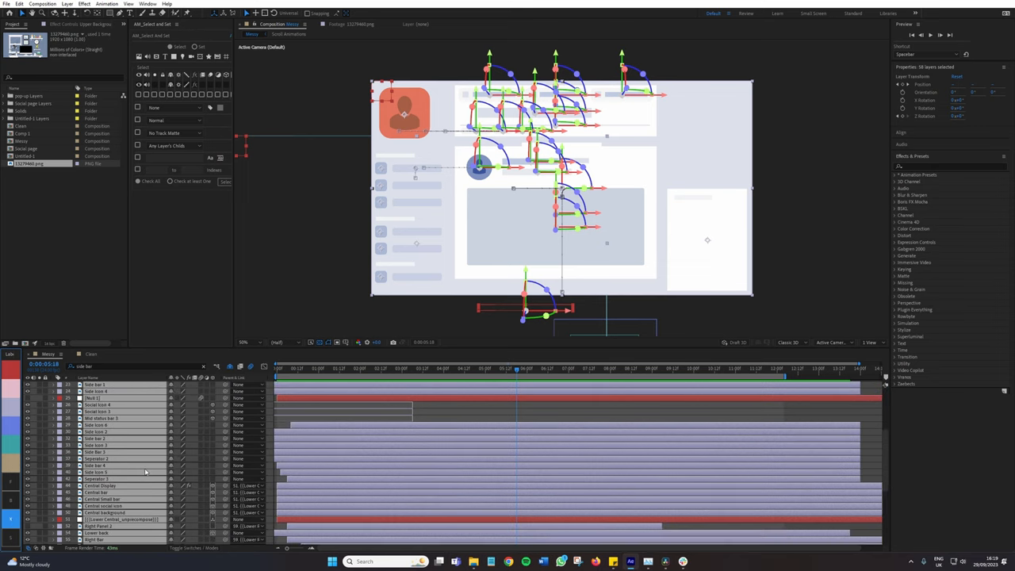
{"action": "mouse_move", "coordinate": [151, 490]}
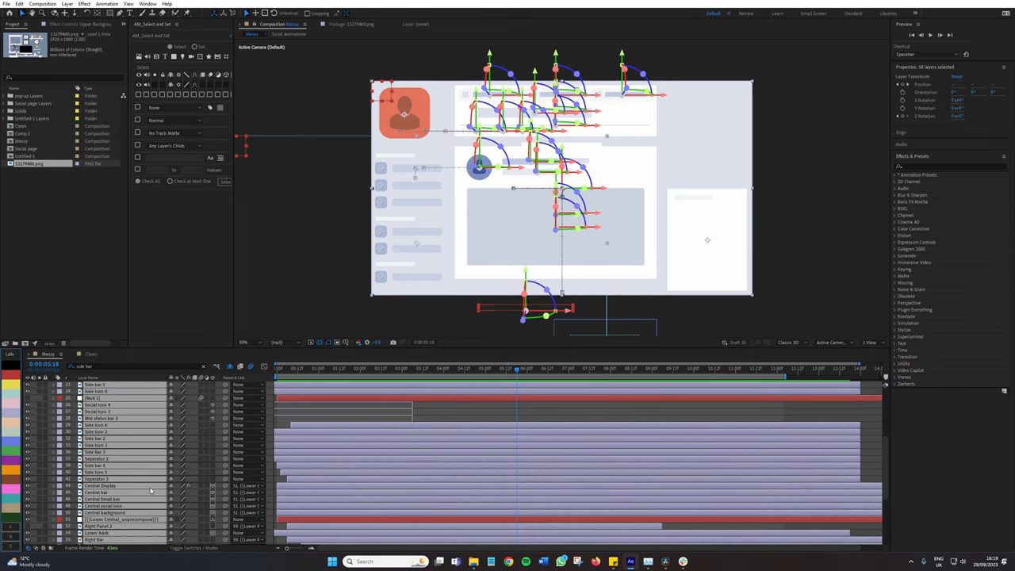
Pick a single layer from the labelled group and move to the Closing Title project.
{"action": "left_click", "coordinate": [95, 431]}
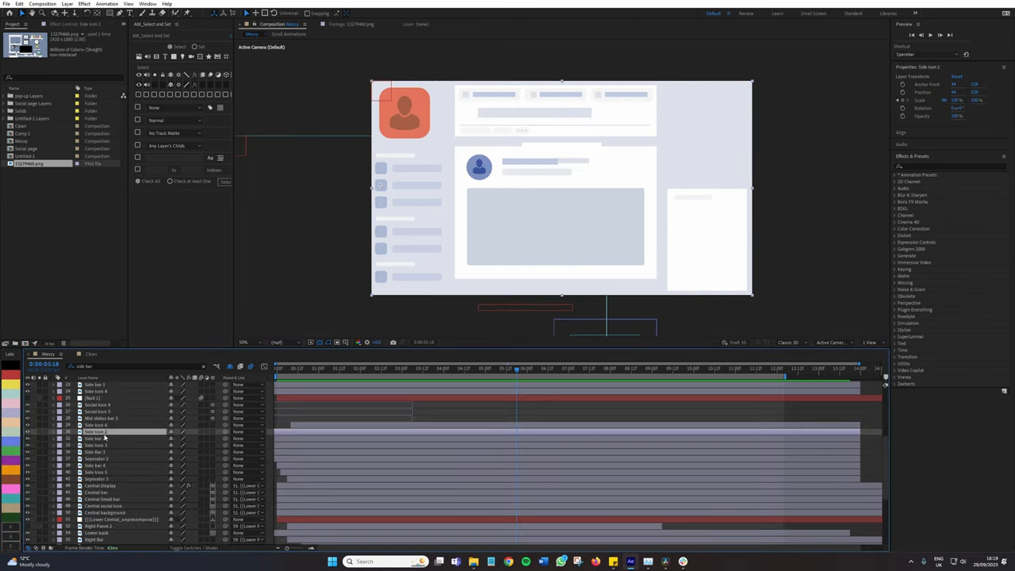
{"action": "scroll", "scroll_direction": "down", "scroll_amount": 3}
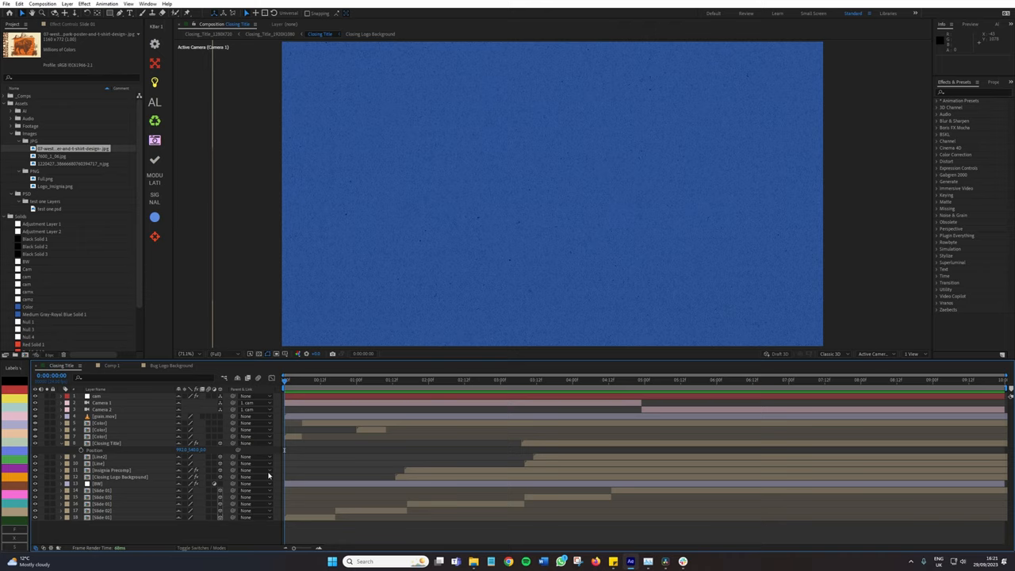
Assign blue, green and pink labels to the Closing Title layer groups by type.
{"action": "left_click", "coordinate": [574, 379]}
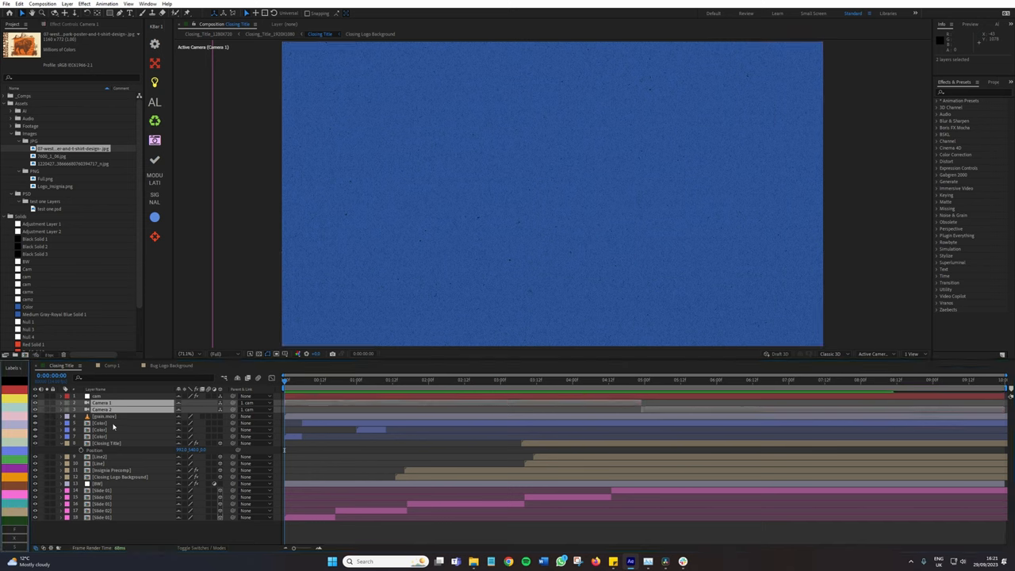
{"action": "left_click", "coordinate": [108, 416]}
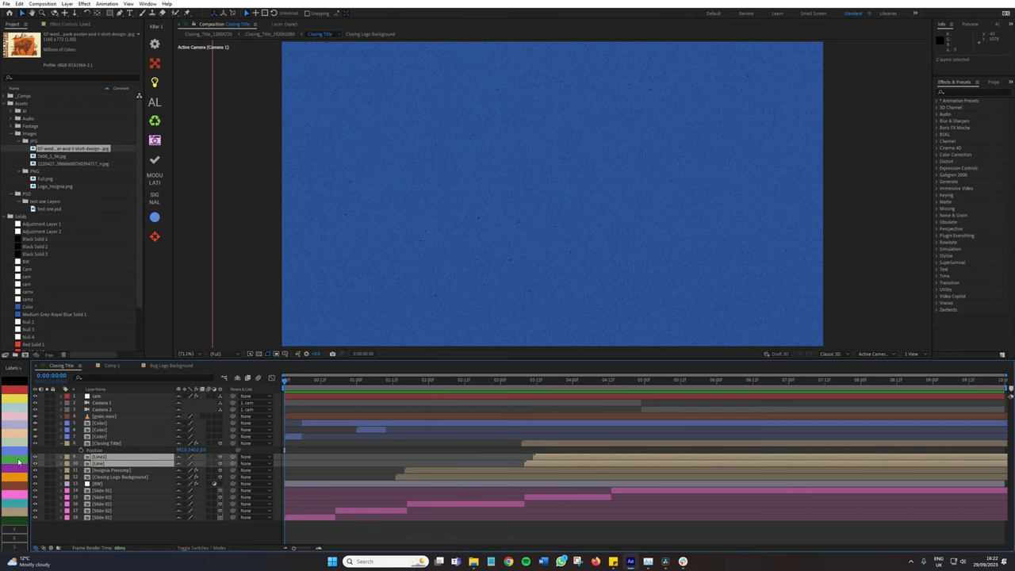
{"action": "left_click", "coordinate": [108, 442]}
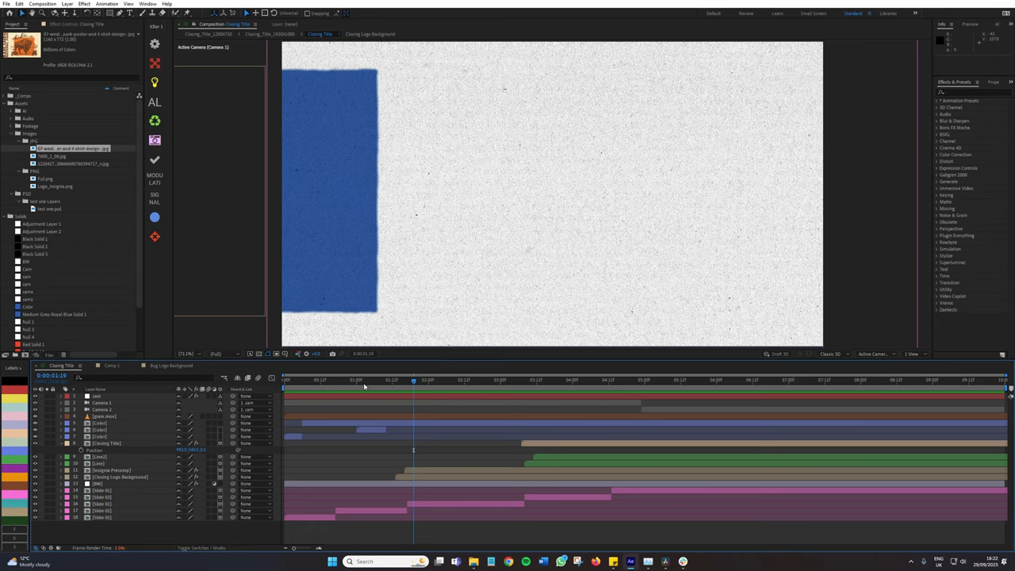
Reveal the animated properties and keyframes of the top Closing Title layers.
{"action": "left_click", "coordinate": [480, 381]}
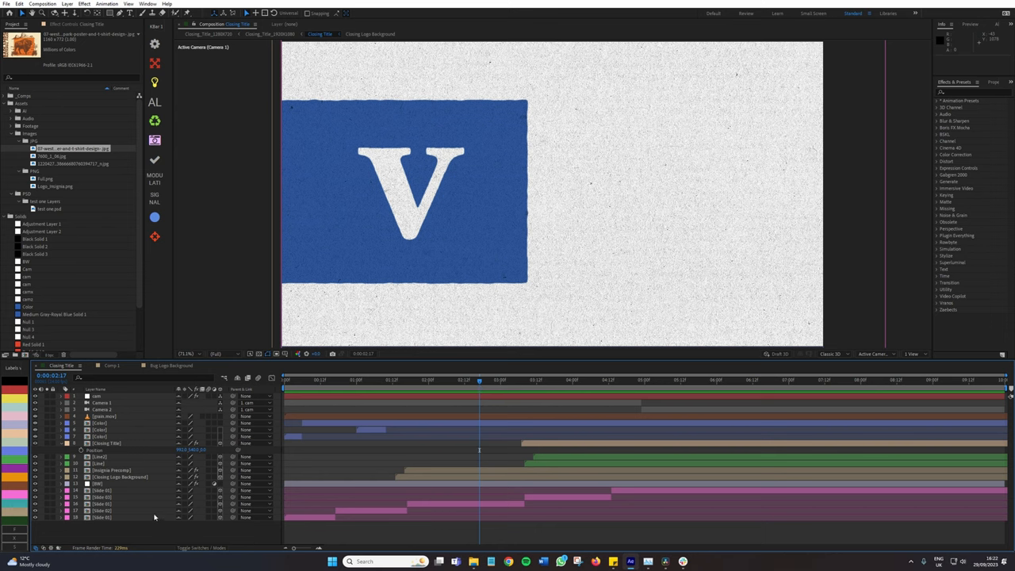
{"action": "mouse_move", "coordinate": [29, 429]}
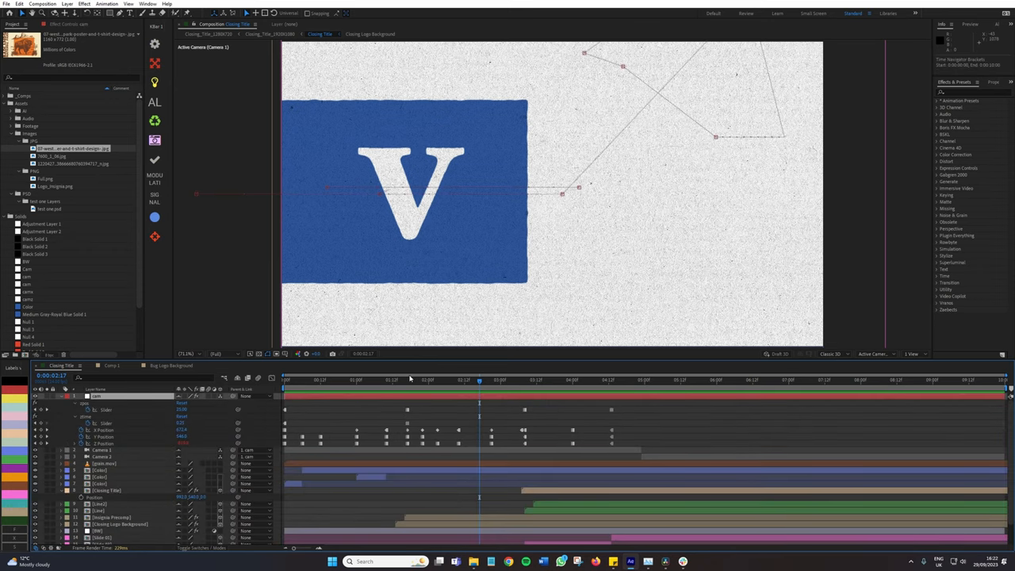
Select the animation keyframes and label them yellow.
{"action": "left_click", "coordinate": [340, 380]}
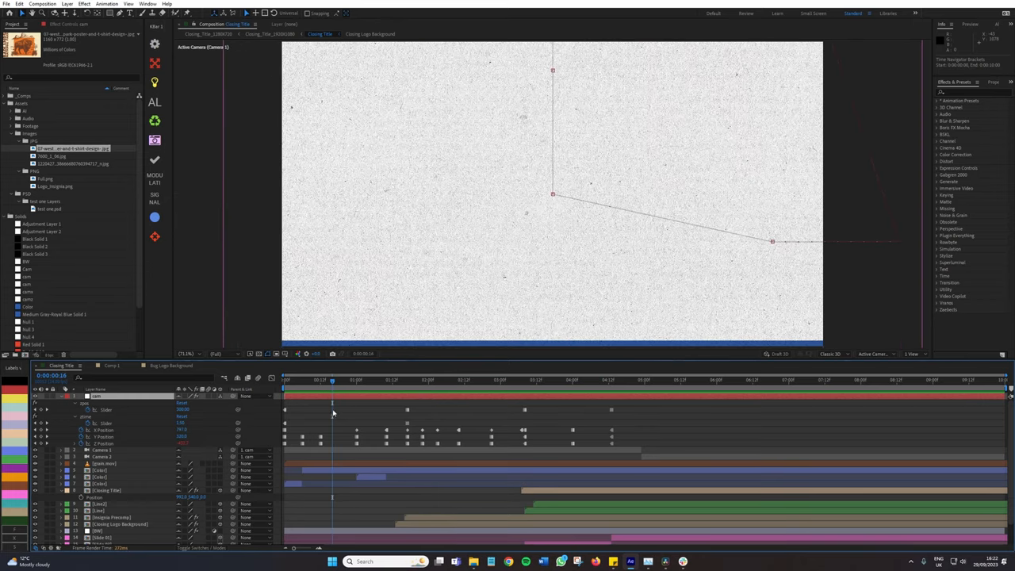
{"action": "mouse_move", "coordinate": [346, 406]}
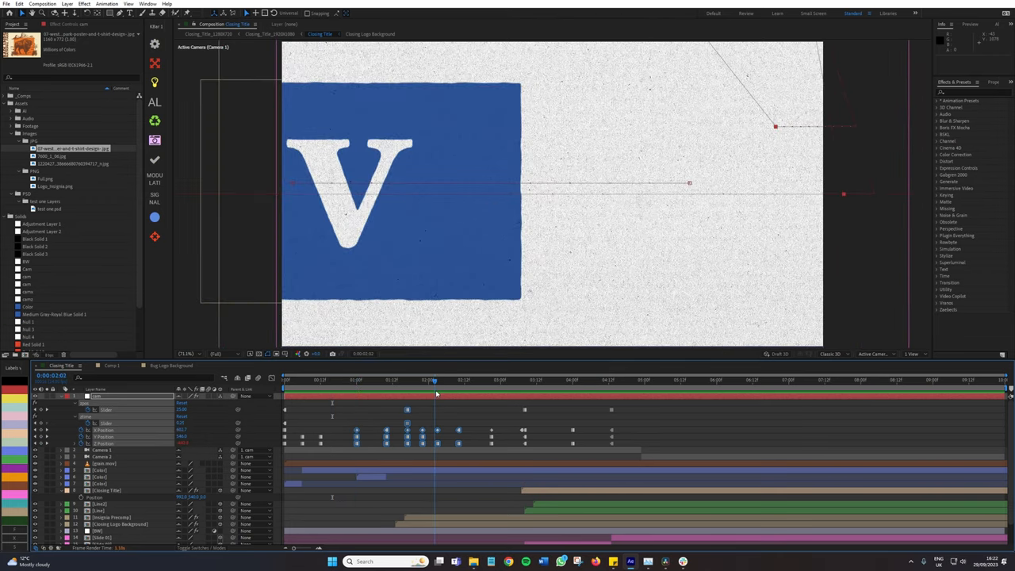
{"action": "left_click", "coordinate": [463, 381]}
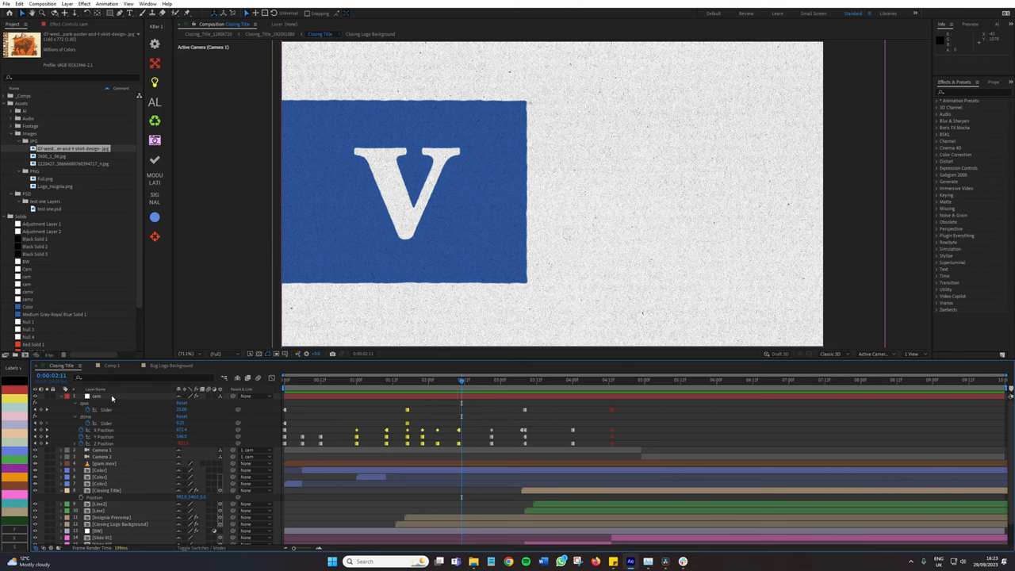
{"action": "left_click", "coordinate": [96, 396]}
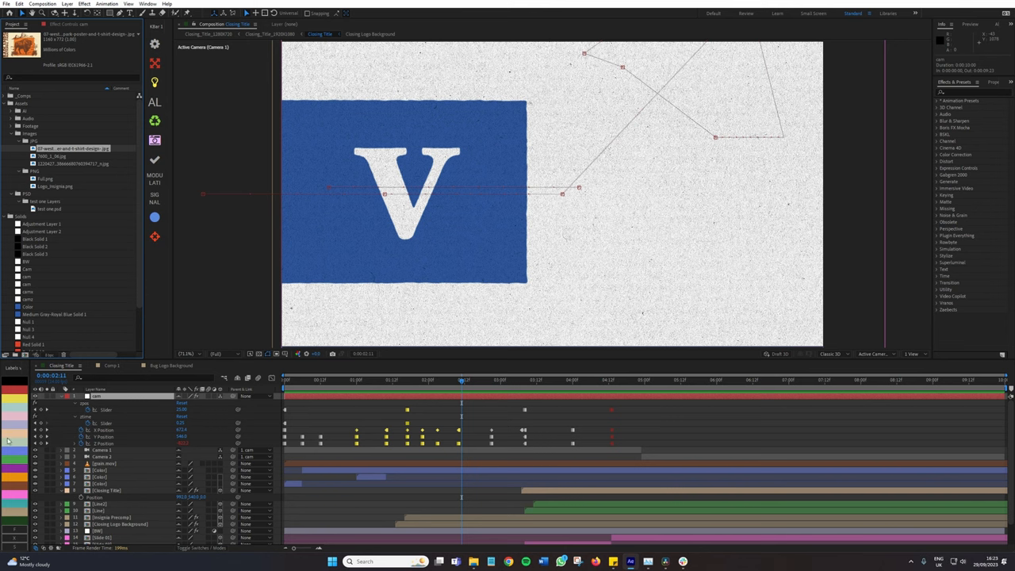
{"action": "mouse_move", "coordinate": [22, 482]}
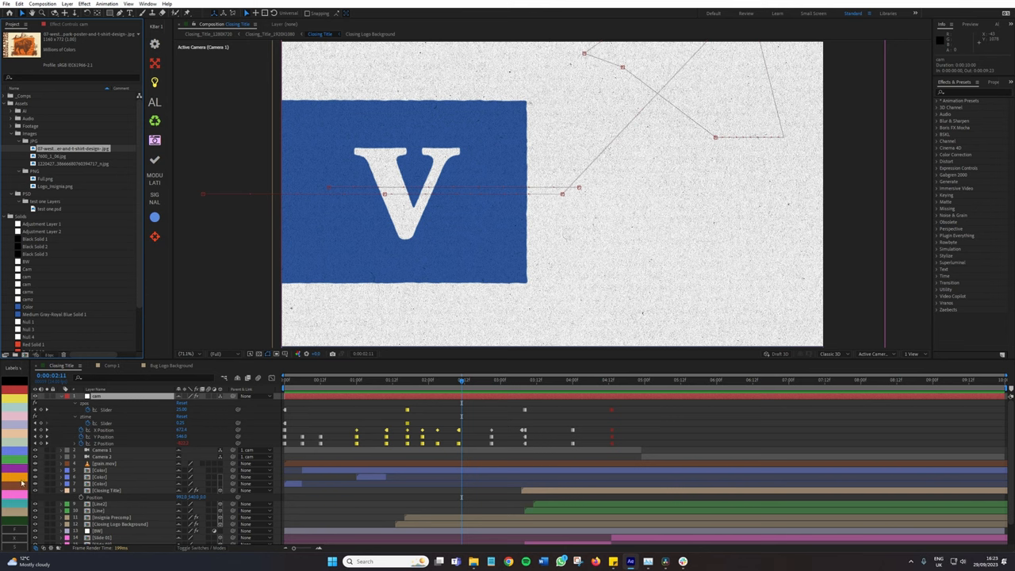